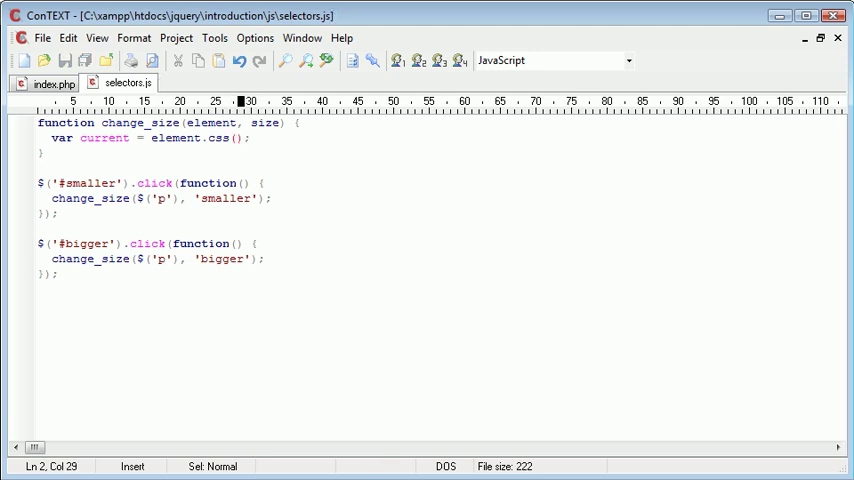
{"action": "mouse_move", "coordinate": [212, 122]}
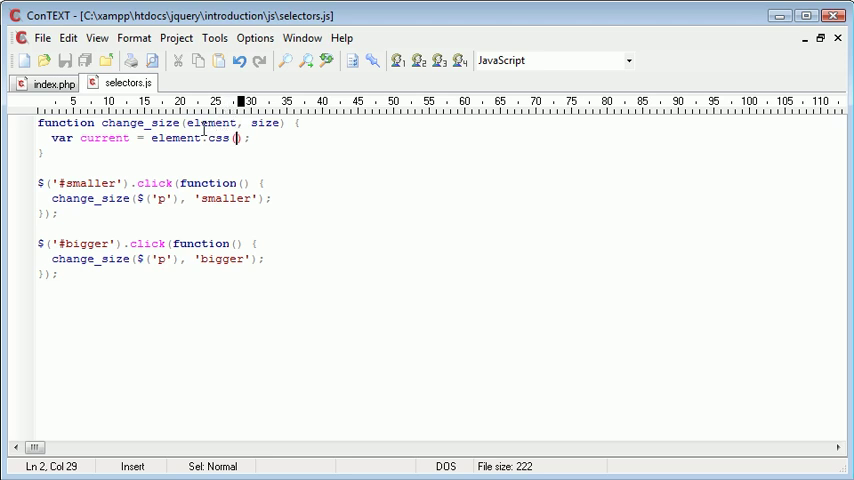
Step: Read the element's font-size into current via element.css('font-size')
{"action": "double_click", "coordinate": [176, 138]}
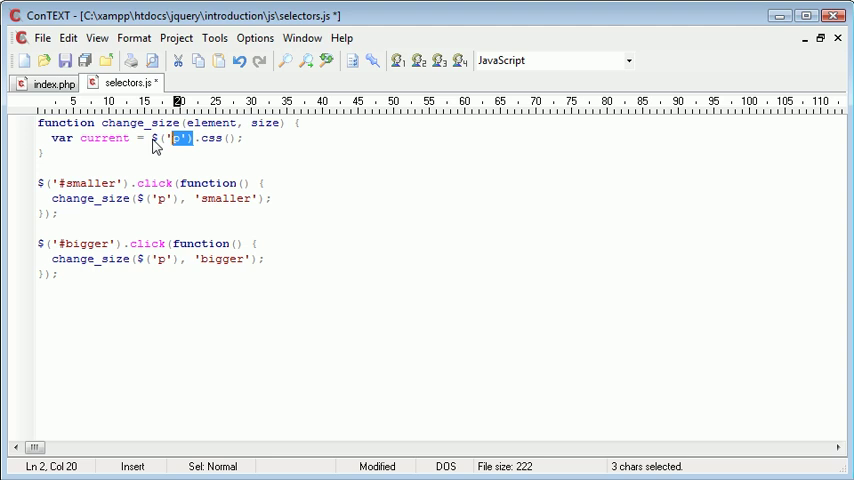
{"action": "type", "text": "element"}
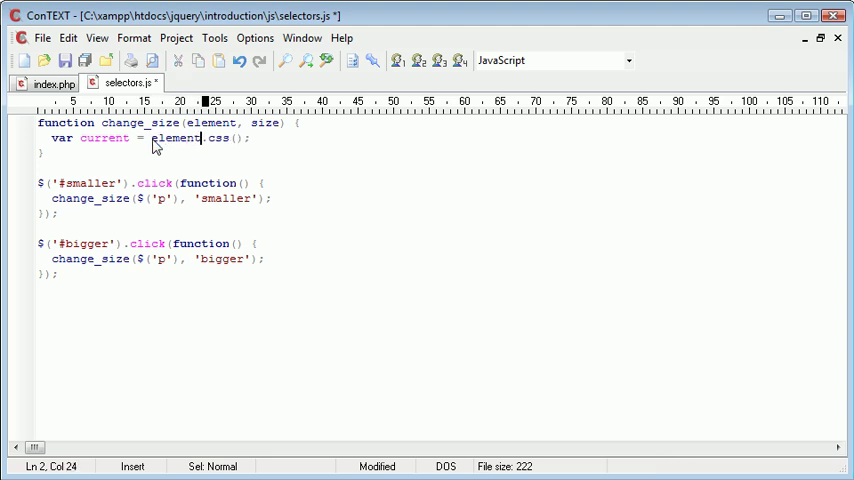
{"action": "type", "text": "'"}
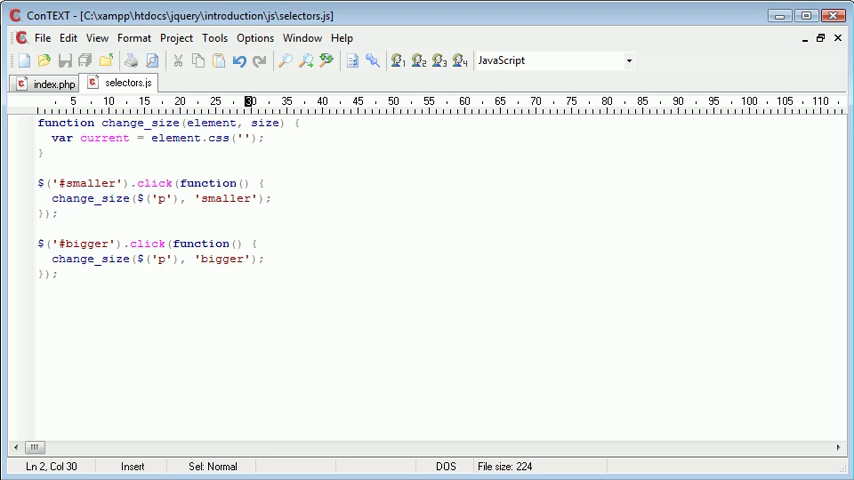
{"action": "left_click", "coordinate": [242, 136]}
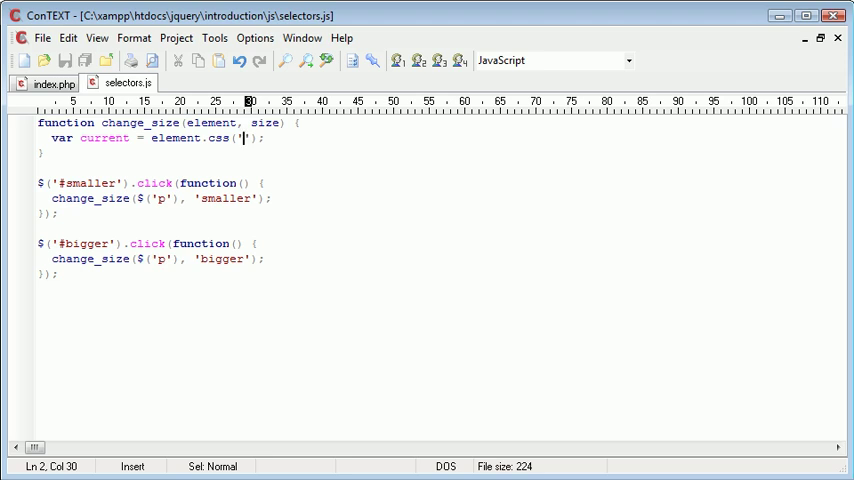
{"action": "type", "text": "font-size"}
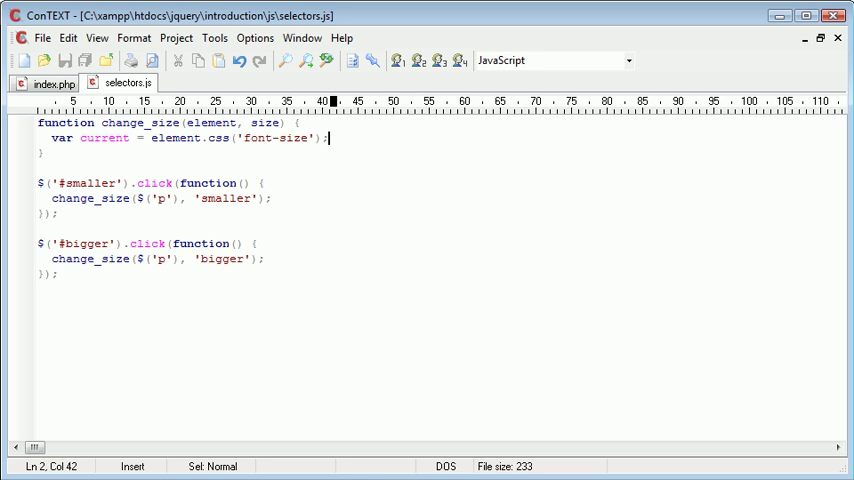
Step: Begin an alert on the next line beneath the current variable
{"action": "type", "text": "alert"}
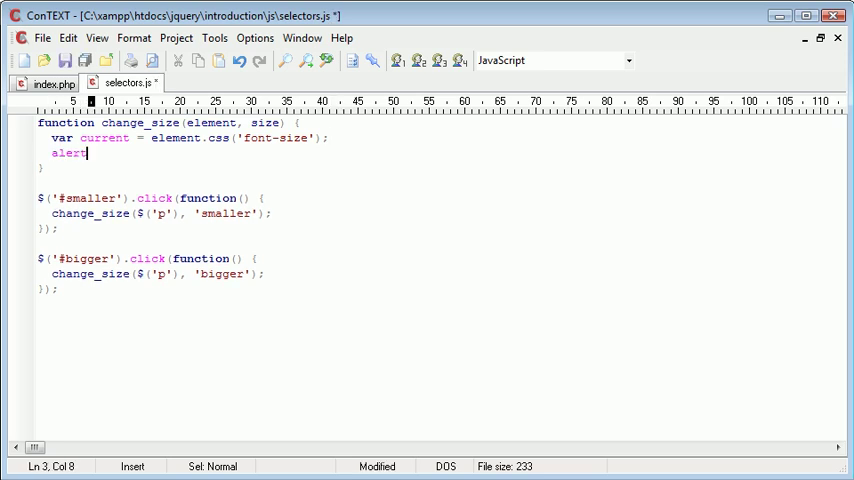
Step: Complete the line as alert(current); and save the script
{"action": "type", "text": "(current);"}
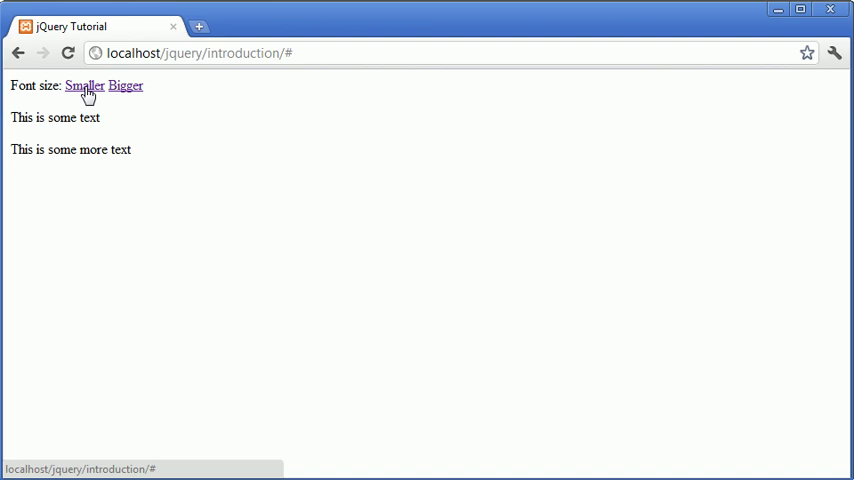
Step: Trigger the Smaller link and dismiss the alert reporting 16px
{"action": "left_click", "coordinate": [84, 84]}
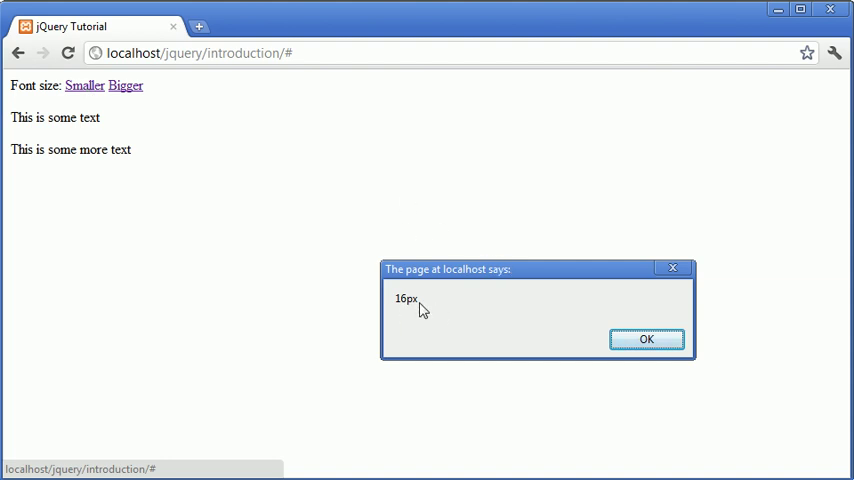
{"action": "mouse_move", "coordinate": [418, 300]}
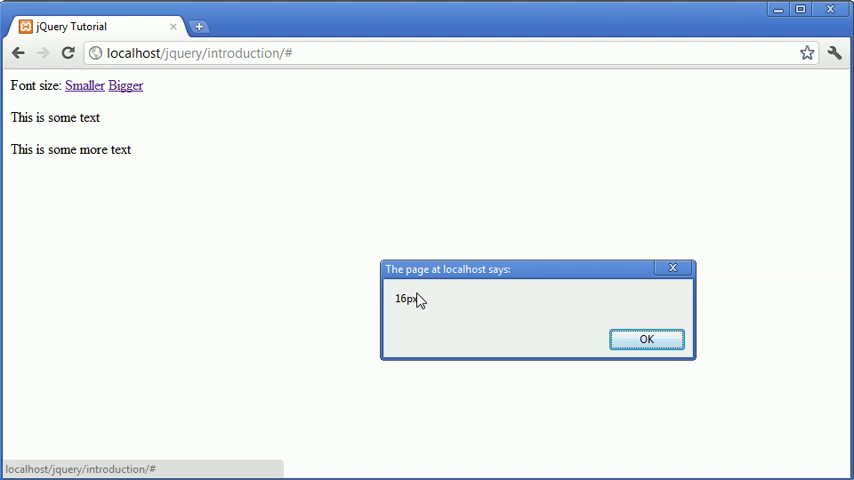
{"action": "mouse_move", "coordinate": [418, 302]}
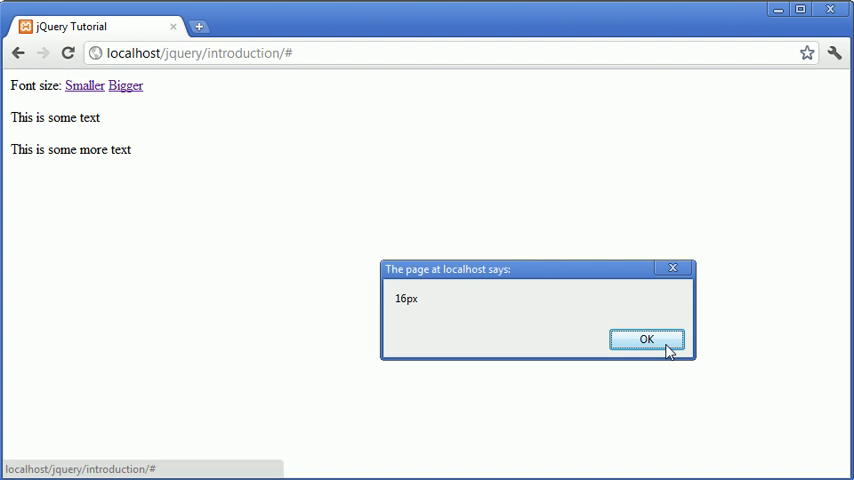
{"action": "left_click", "coordinate": [646, 340]}
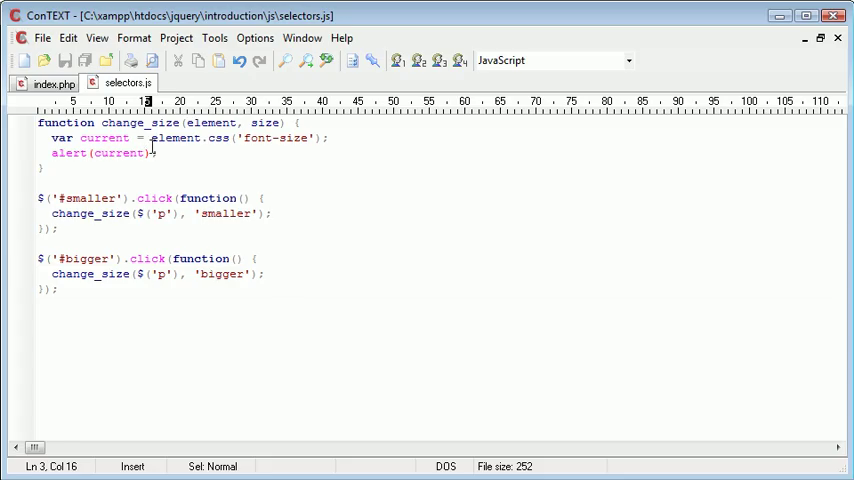
Step: Wrap element.css('font-size') in parseInt( ... ) so current is numeric, and save
{"action": "double_click", "coordinate": [176, 136]}
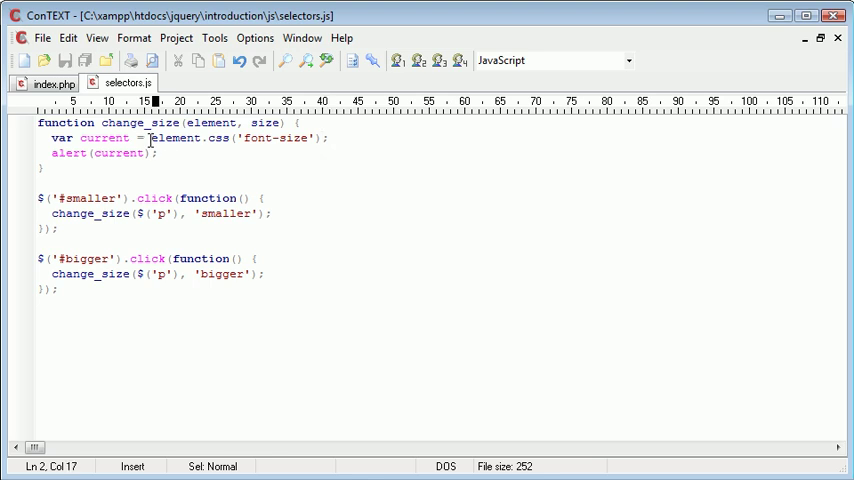
{"action": "type", "text": "parseInt("}
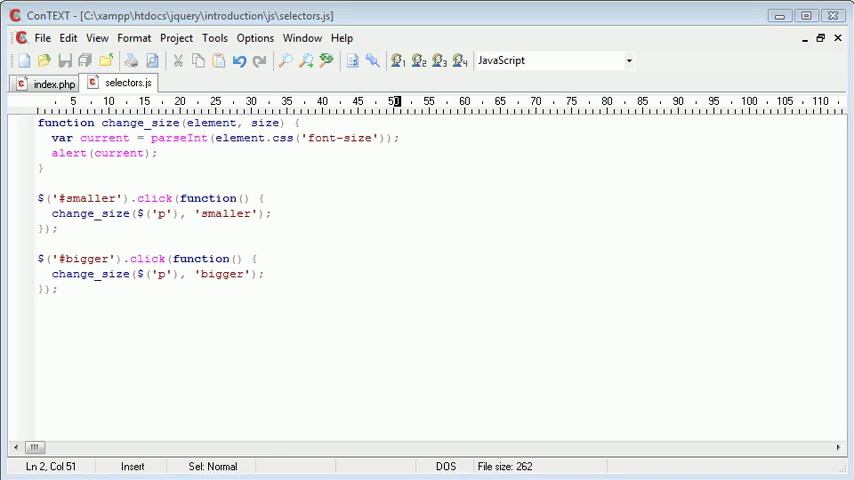
{"action": "mouse_move", "coordinate": [220, 138]}
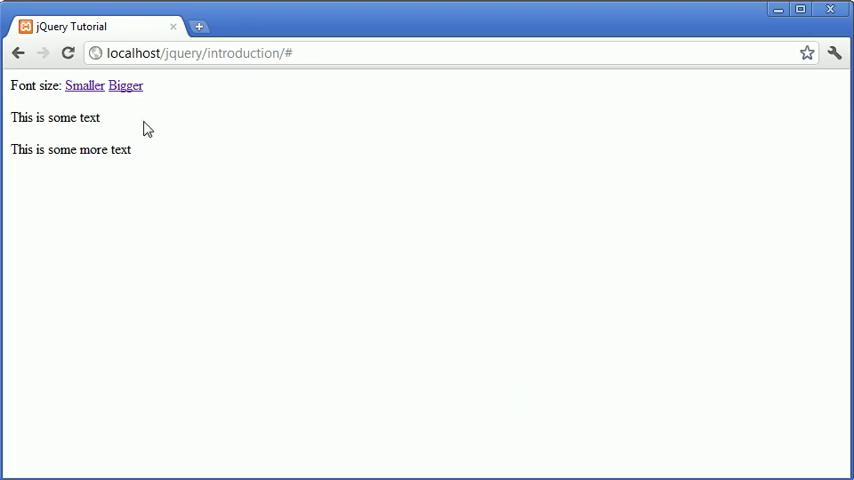
{"action": "mouse_move", "coordinate": [98, 90]}
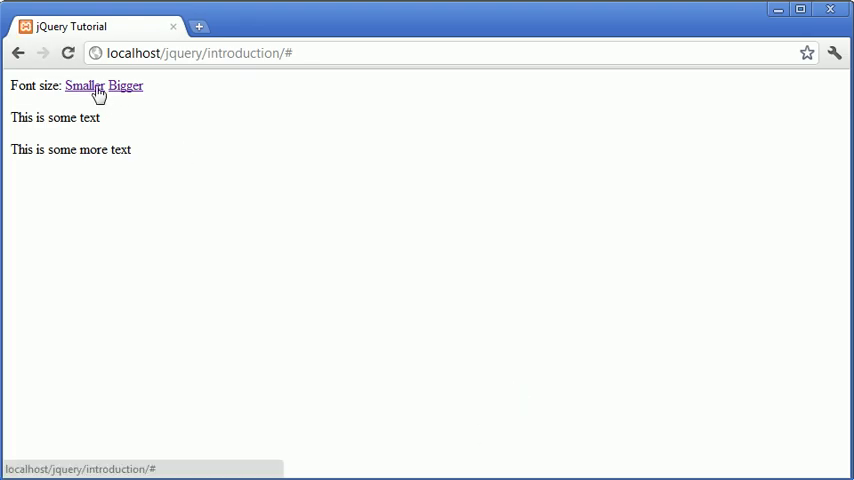
Step: Trigger Smaller again and dismiss the alert now showing plain 16
{"action": "left_click", "coordinate": [84, 84]}
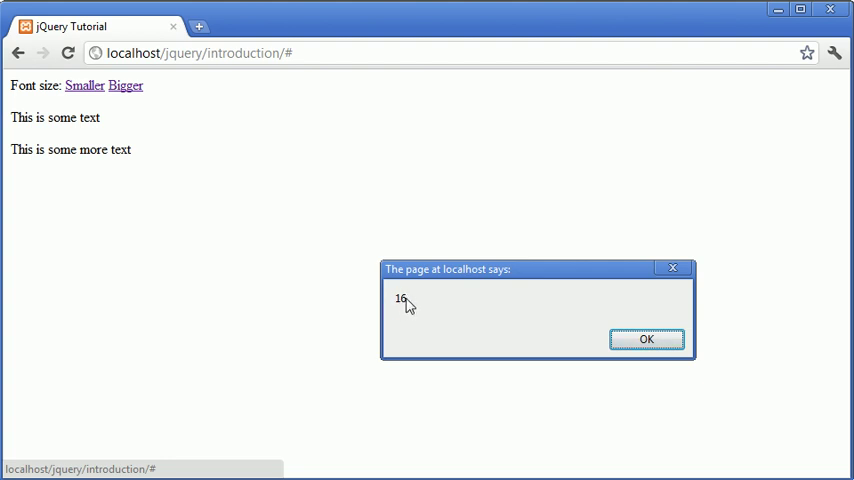
{"action": "mouse_move", "coordinate": [608, 292]}
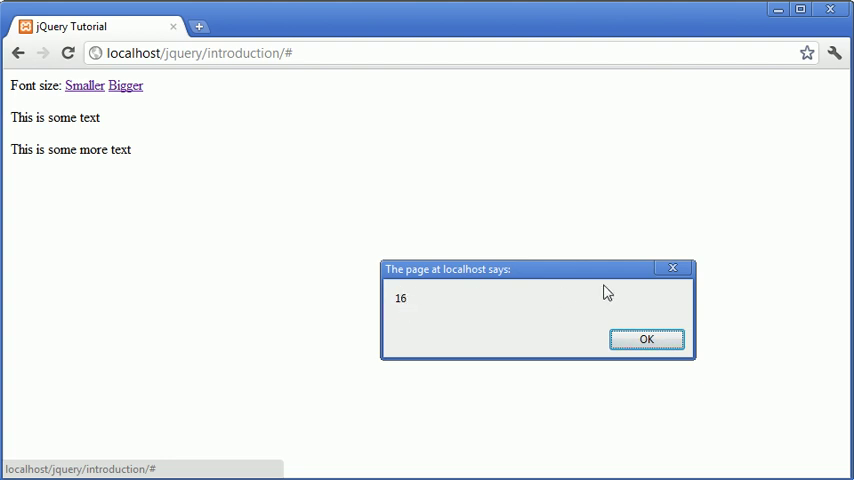
{"action": "left_click", "coordinate": [646, 338]}
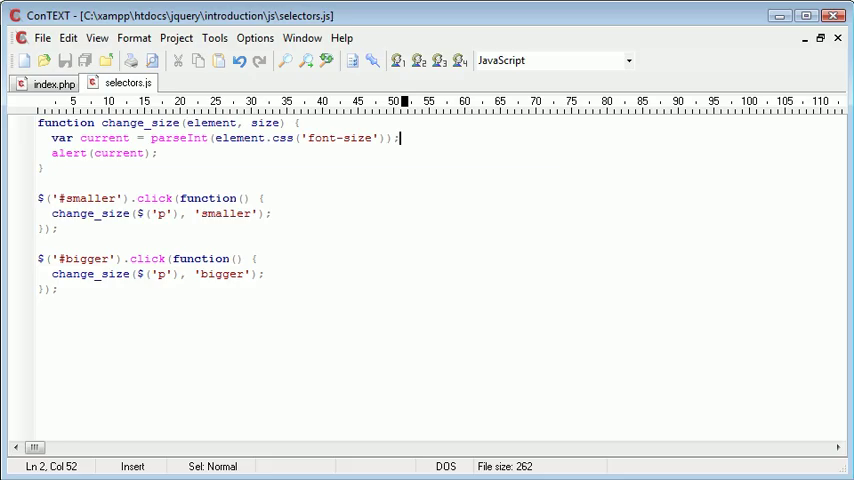
Step: Remove the alert line and write the if (size == 'smaller') ... else if (size == 'bigger') branches
{"action": "key", "text": "Delete"}
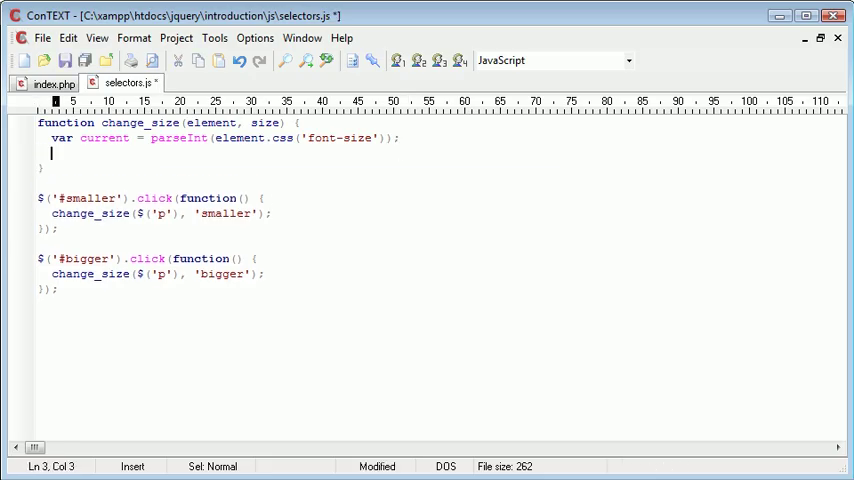
{"action": "key", "text": "ctrl+s"}
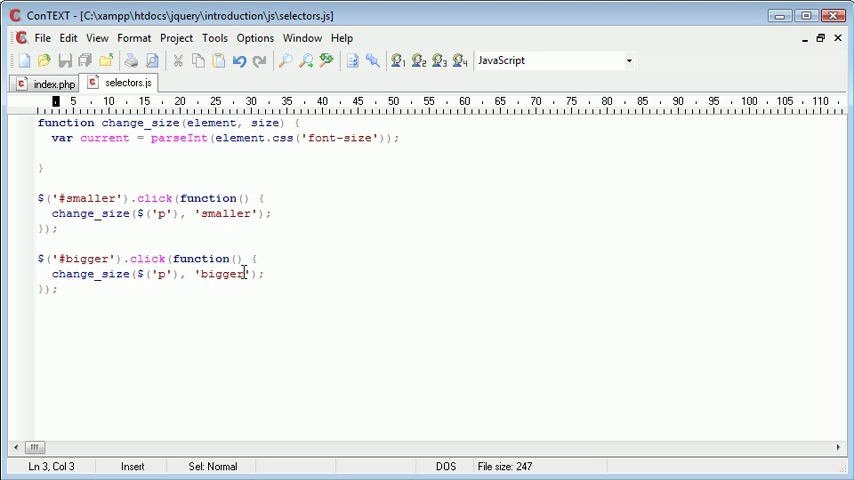
{"action": "type", "text": "if"}
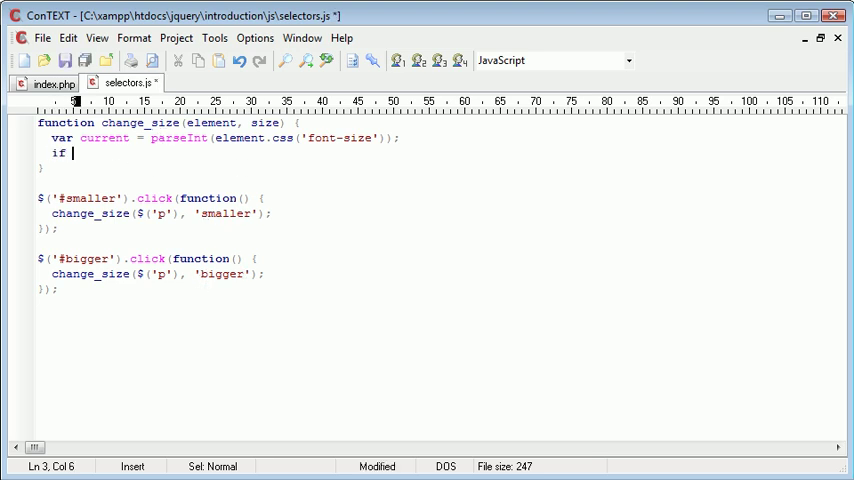
{"action": "type", "text": "("}
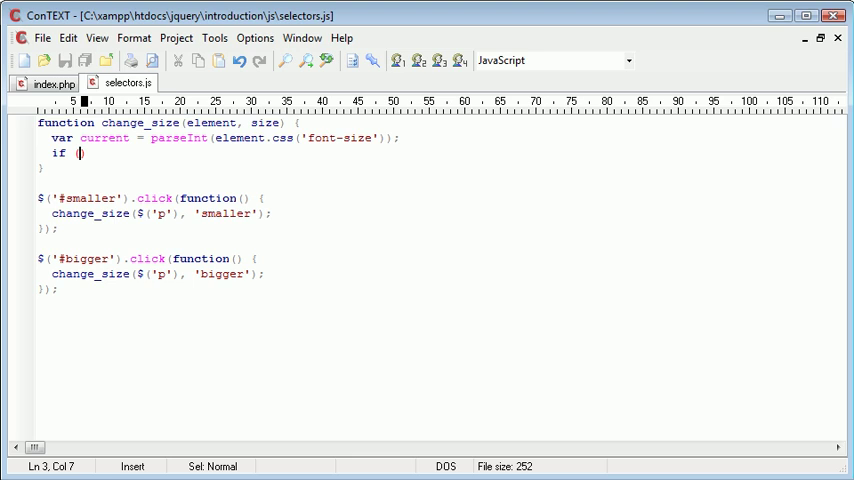
{"action": "type", "text": "size =="}
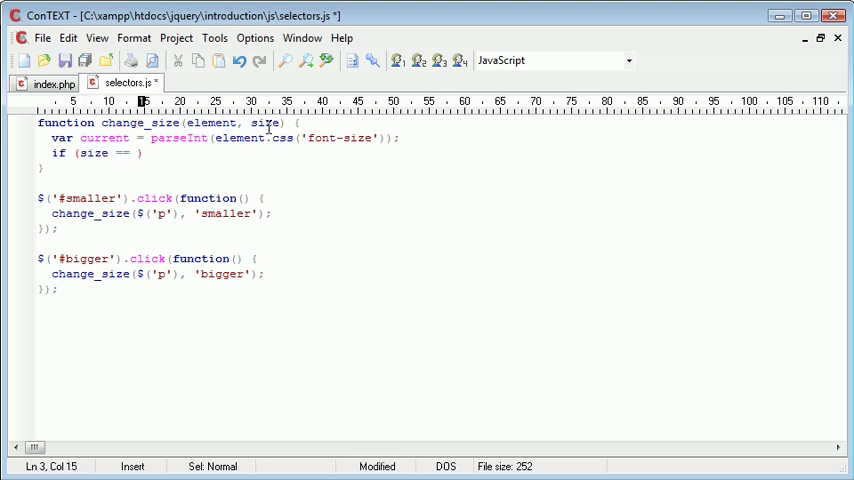
{"action": "mouse_move", "coordinate": [220, 218]}
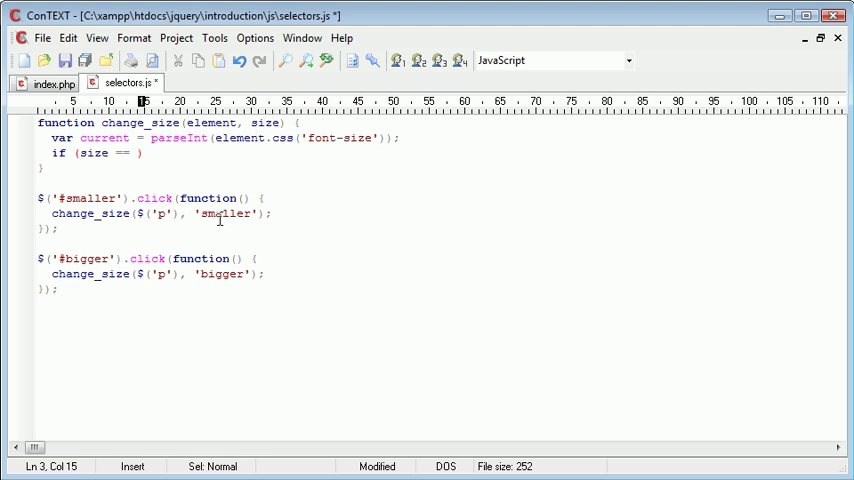
{"action": "type", "text": "'smaller"}
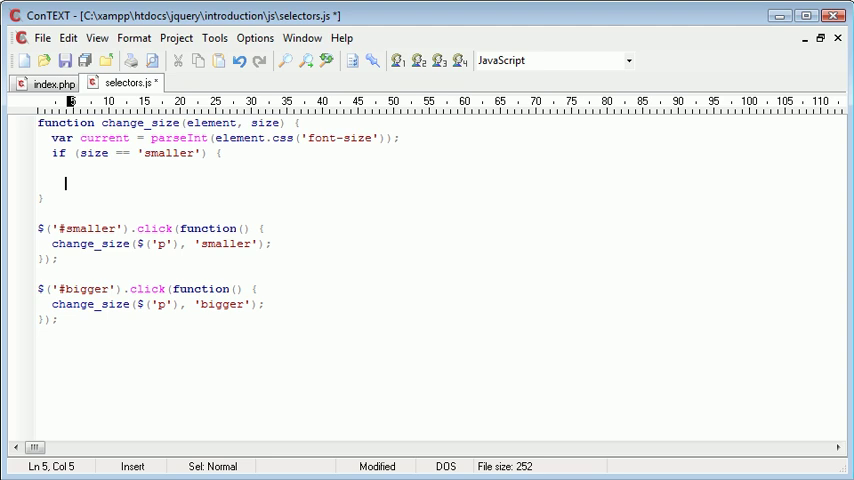
{"action": "type", "text": "} else if"}
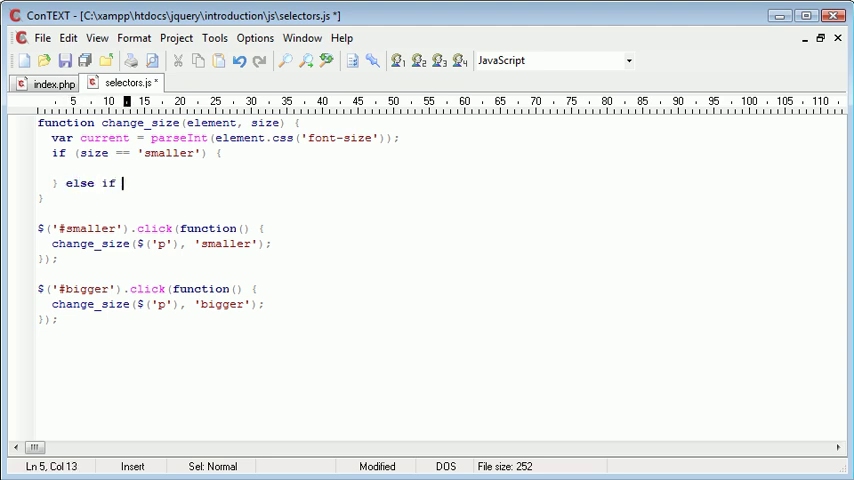
{"action": "type", "text": "(size =="}
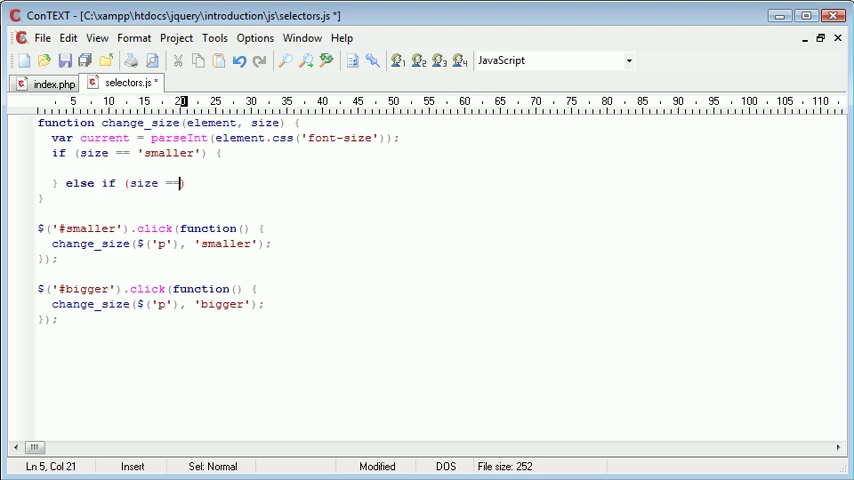
{"action": "type", "text": "'bigger') {"}
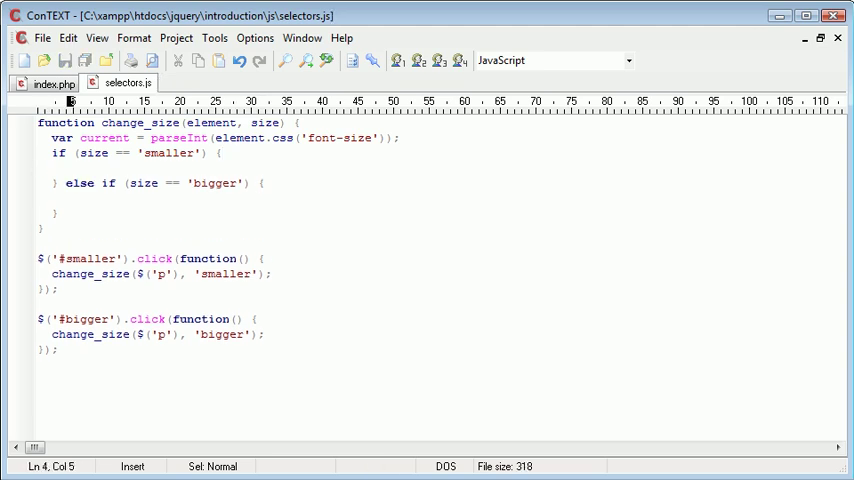
Step: Compute var new_size as current - 2 for smaller and current + 2 for bigger
{"action": "type", "text": "var"}
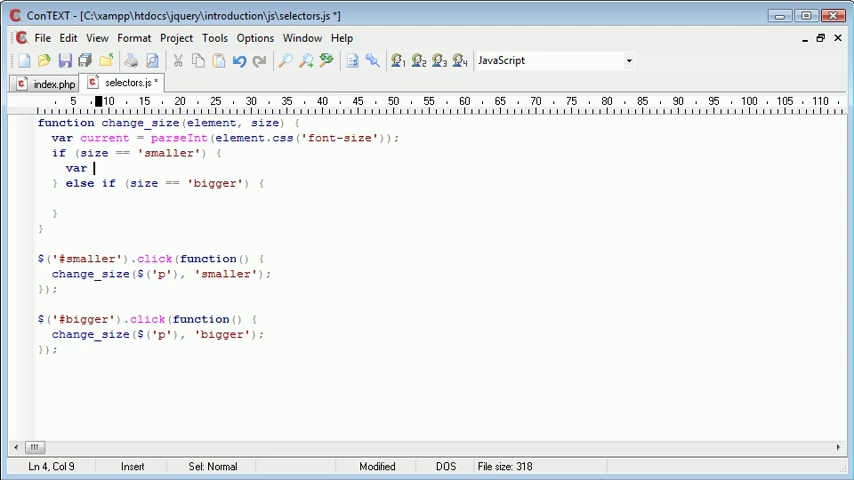
{"action": "type", "text": "new_size = current - 2;"}
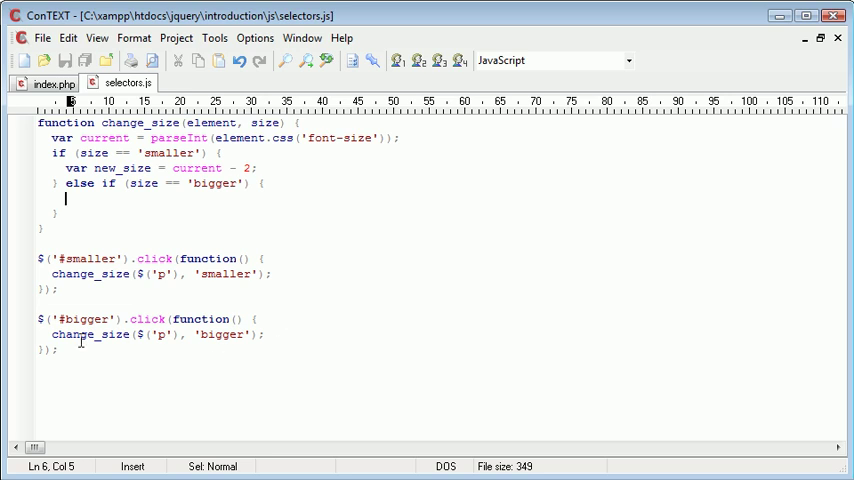
{"action": "mouse_move", "coordinate": [182, 290]}
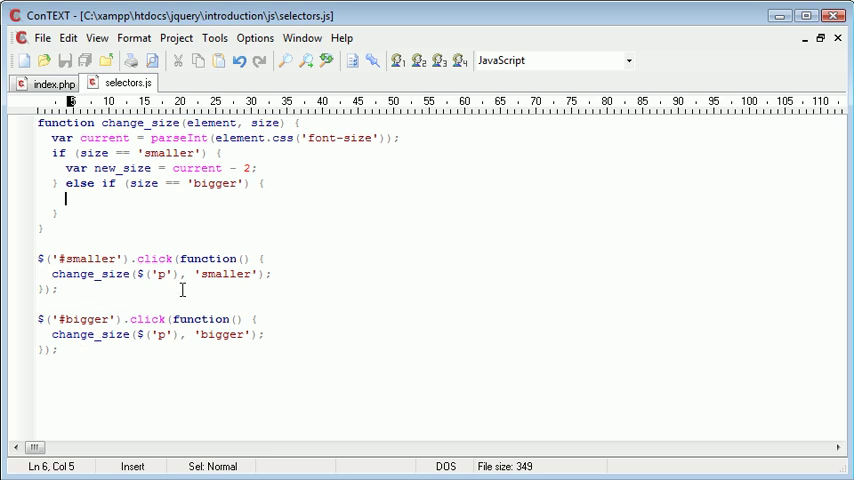
{"action": "type", "text": "var new_si"}
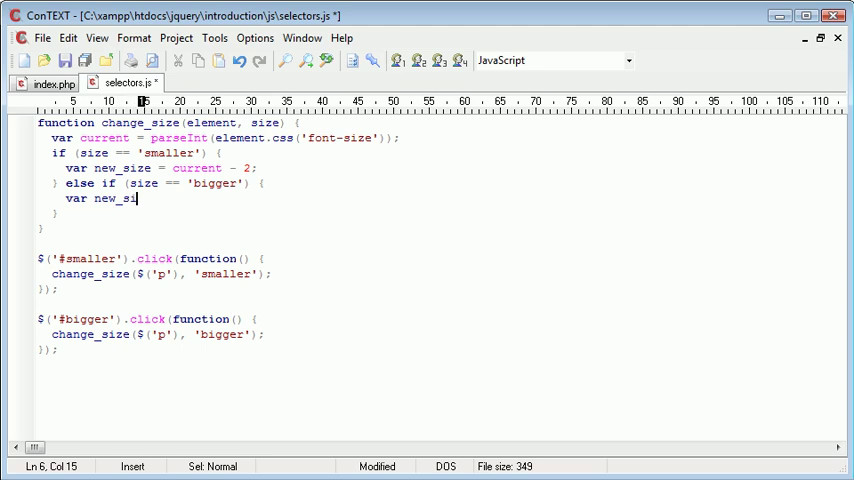
{"action": "type", "text": "ze ="}
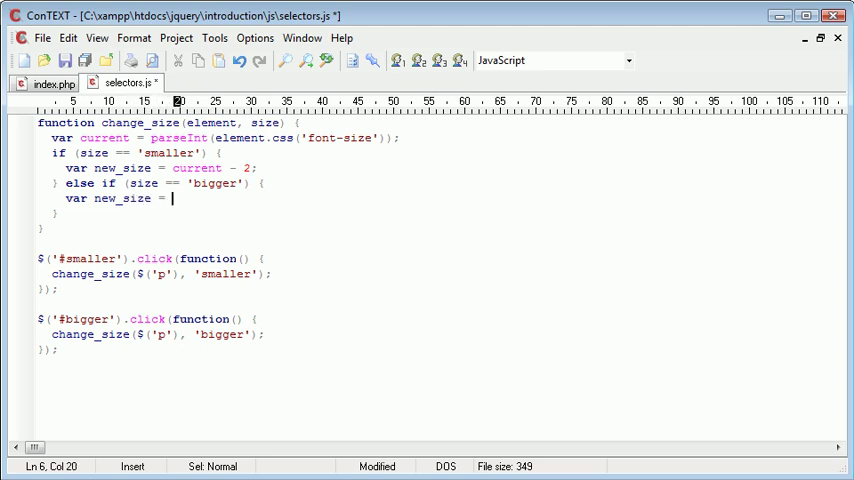
{"action": "type", "text": "current"}
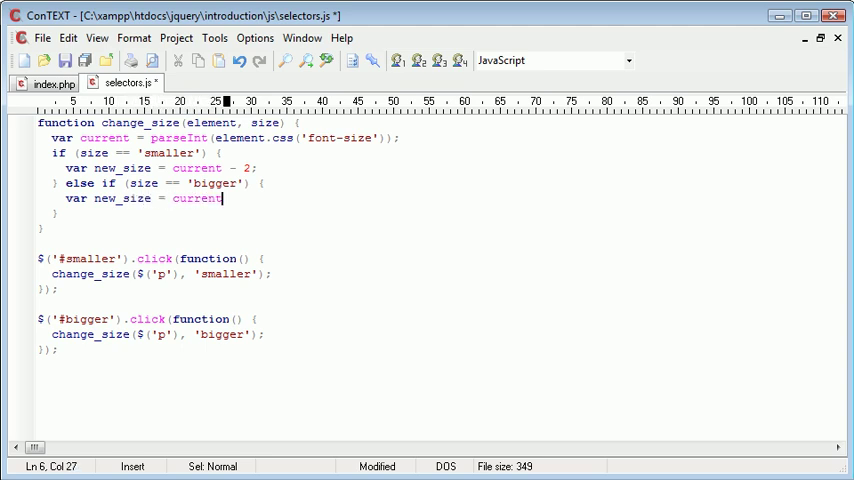
{"action": "type", "text": "+"}
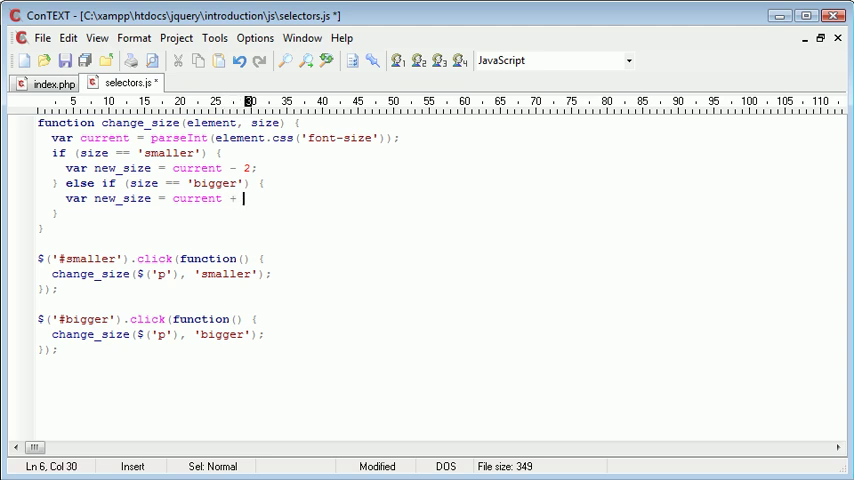
{"action": "type", "text": "2;"}
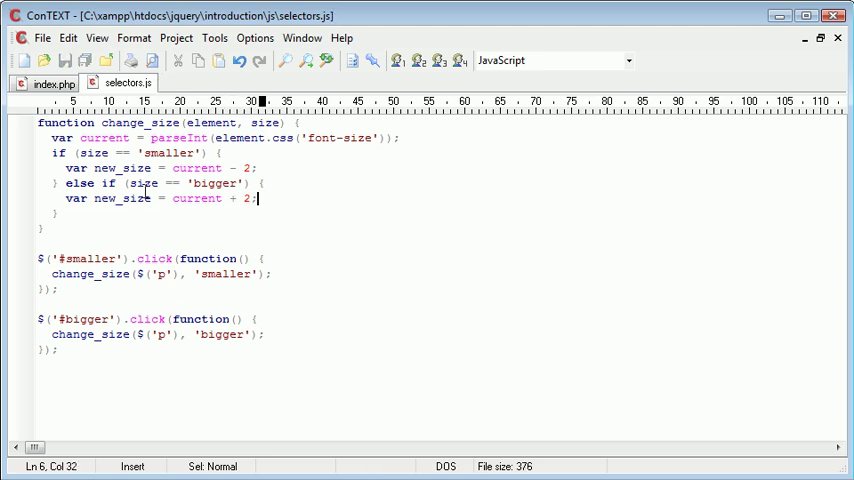
{"action": "mouse_move", "coordinate": [144, 258]}
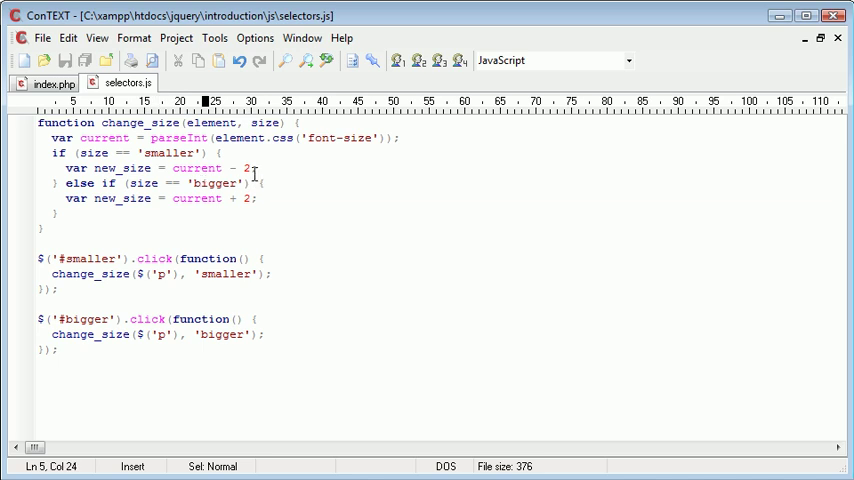
{"action": "mouse_move", "coordinate": [138, 206]}
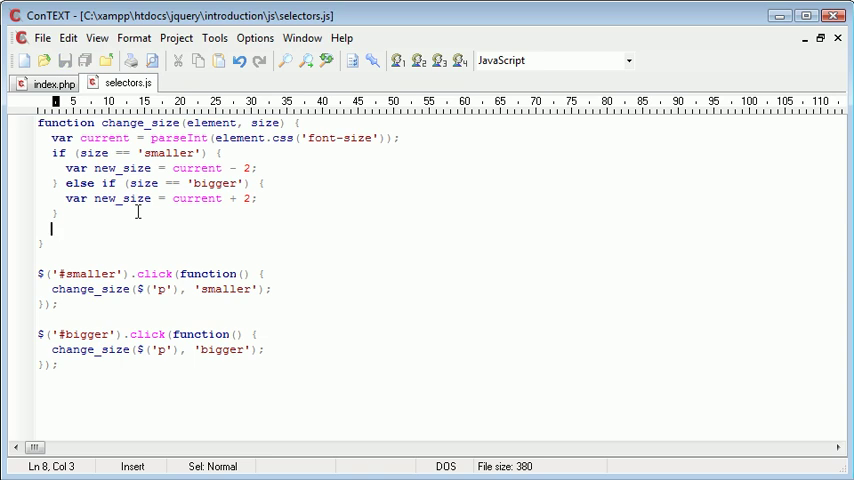
Step: Add element.css('font-size', new_size + 'px'); below the if/else block and save
{"action": "type", "text": "element.css"}
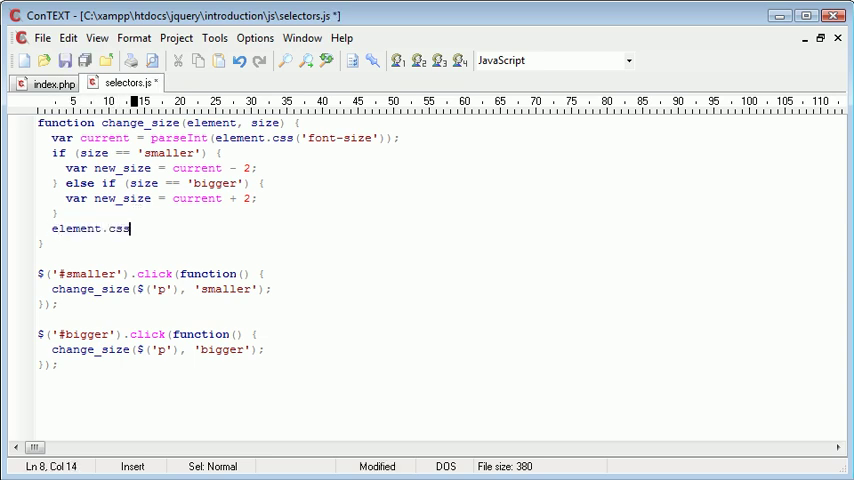
{"action": "type", "text": "();"}
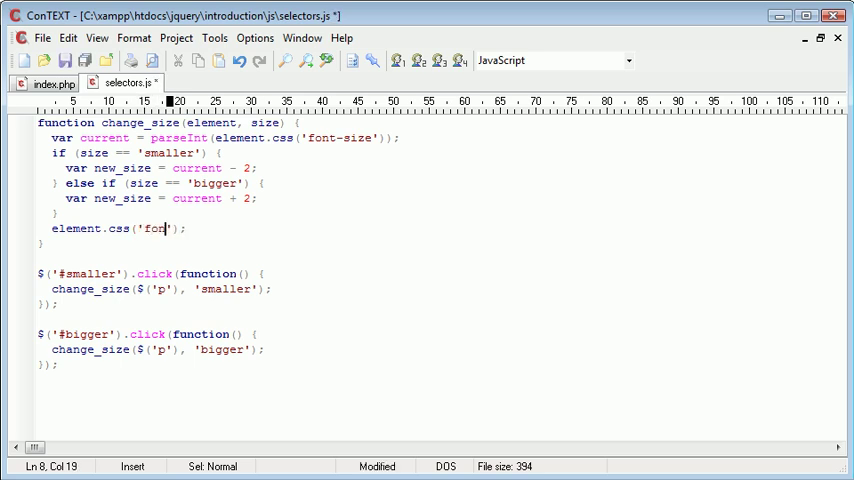
{"action": "type", "text": "t-size"}
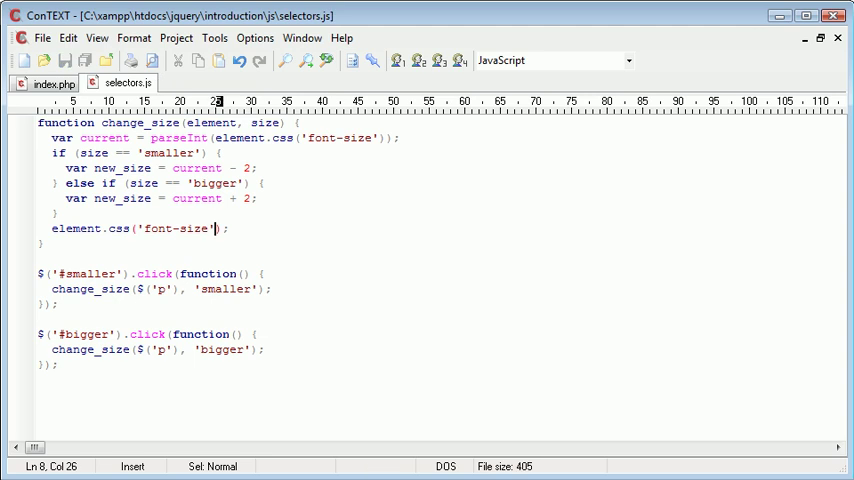
{"action": "type", "text": ","}
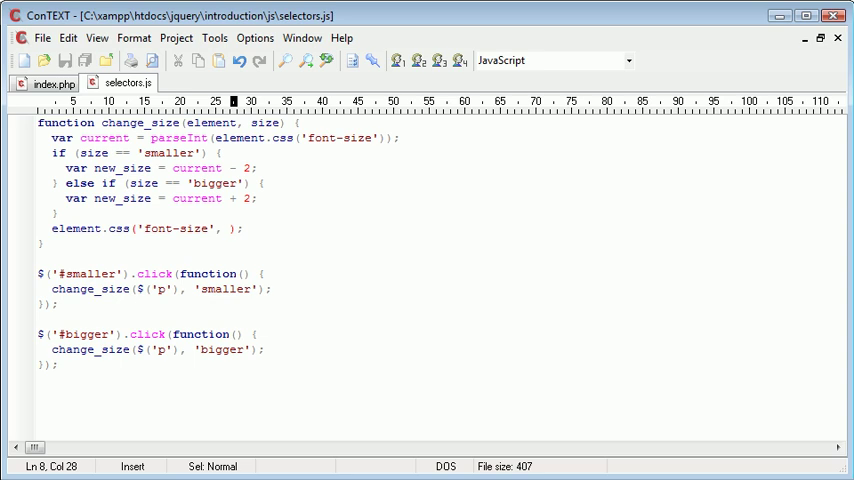
{"action": "type", "text": "new_size + 'px"}
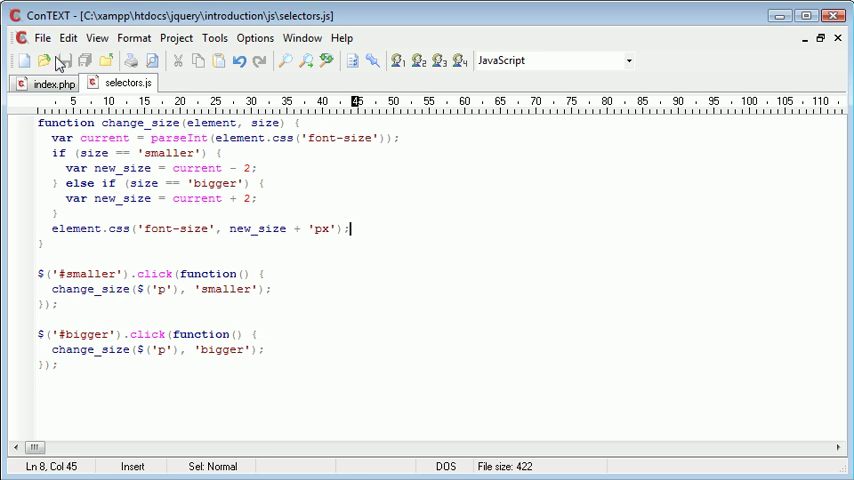
Step: Switch to index.php to review the smaller and bigger link ids in the markup
{"action": "left_click", "coordinate": [54, 84]}
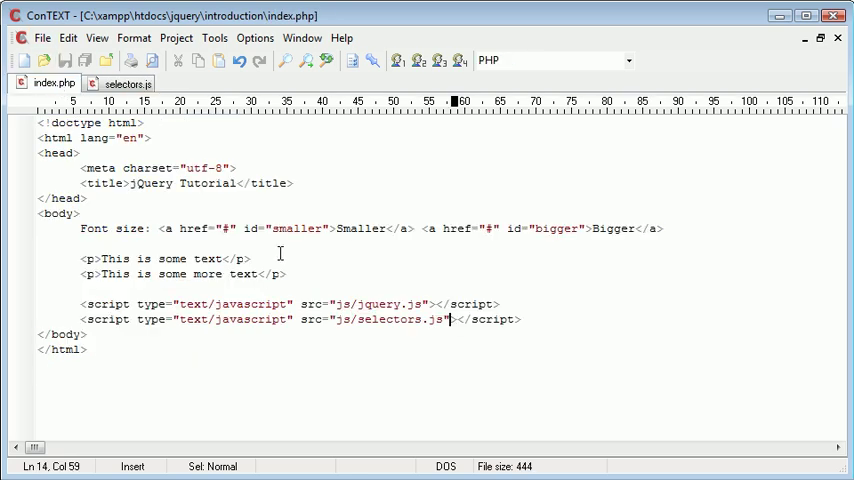
{"action": "mouse_move", "coordinate": [360, 232]}
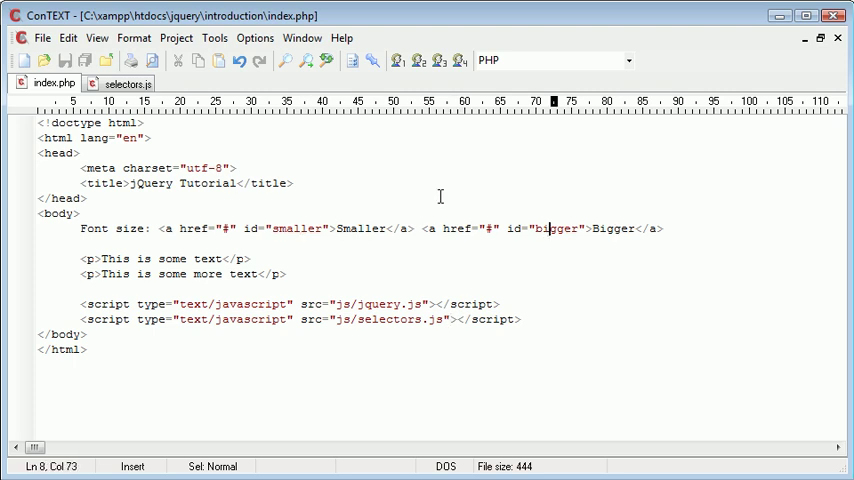
{"action": "left_click", "coordinate": [124, 82]}
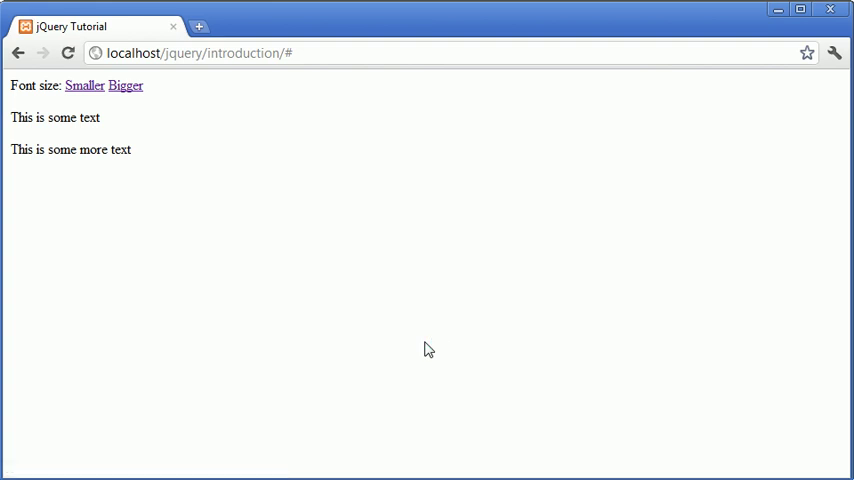
{"action": "mouse_move", "coordinate": [206, 192]}
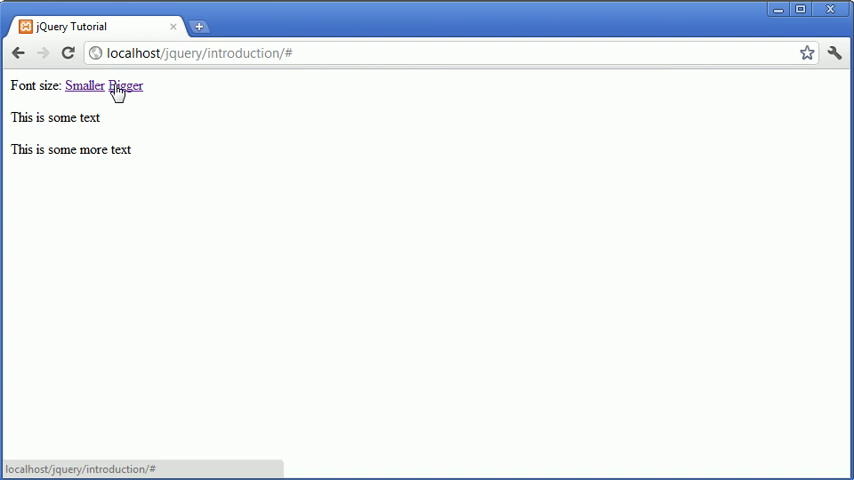
Step: Enlarge the paragraphs with Bigger three times, shrink them with Smaller until they nearly vanish, then enlarge again
{"action": "left_click", "coordinate": [124, 84]}
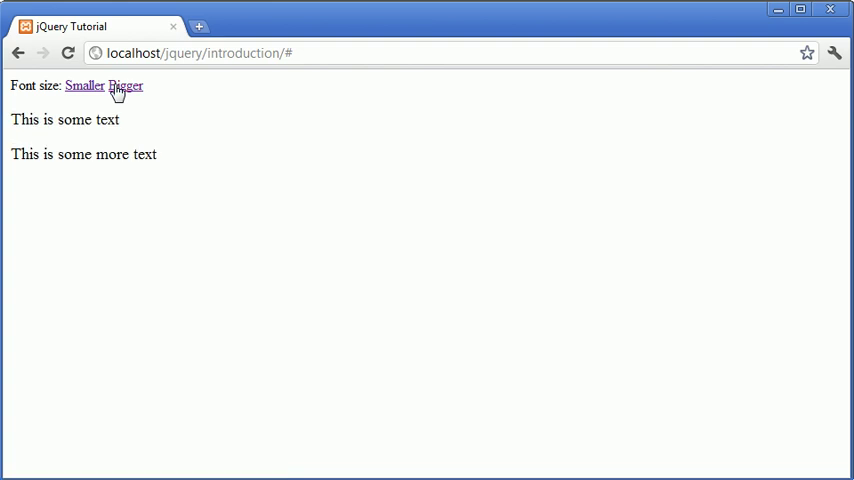
{"action": "left_click", "coordinate": [124, 84]}
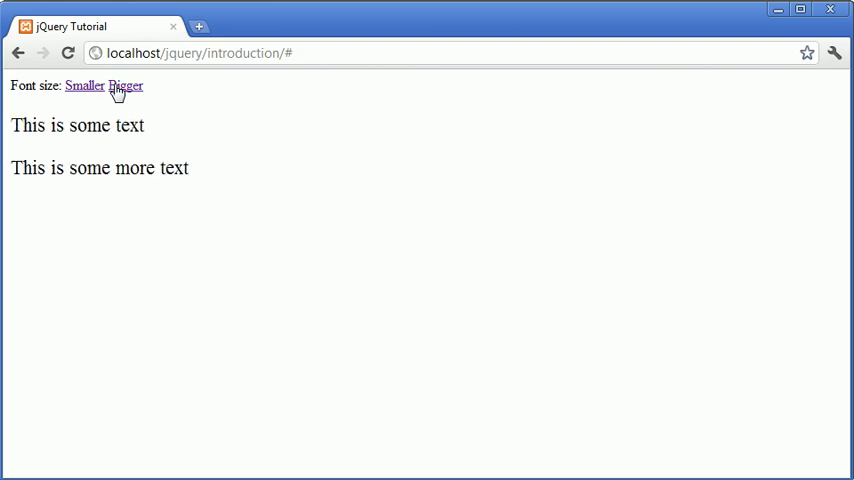
{"action": "left_click", "coordinate": [124, 86]}
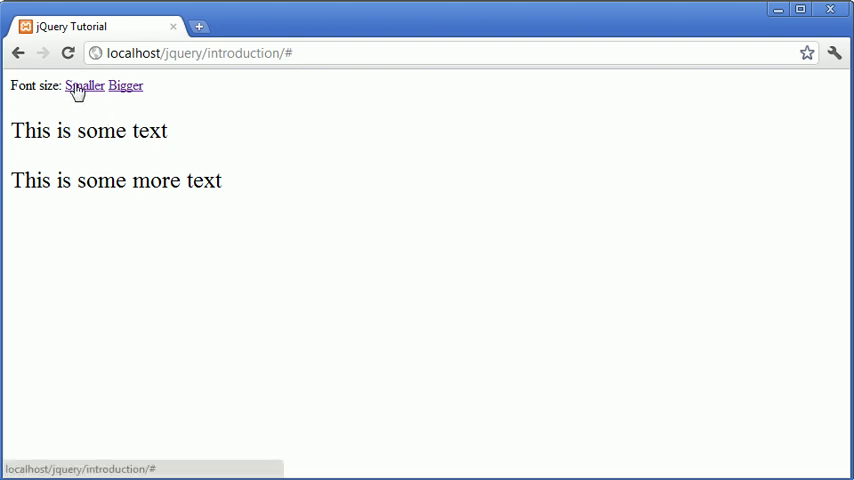
{"action": "left_click", "coordinate": [84, 84]}
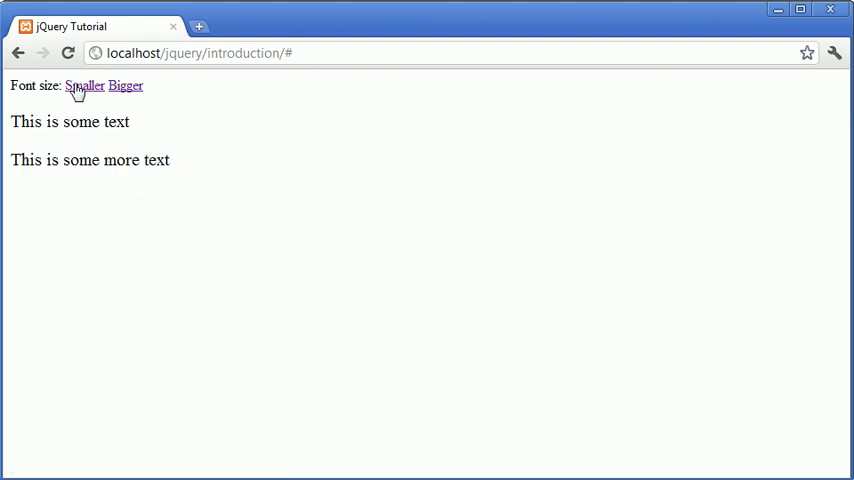
{"action": "left_click", "coordinate": [84, 84]}
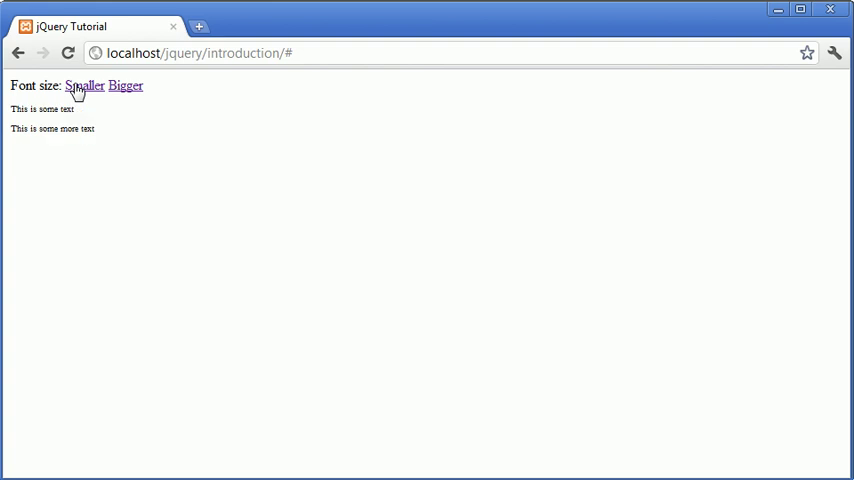
{"action": "left_click", "coordinate": [84, 84]}
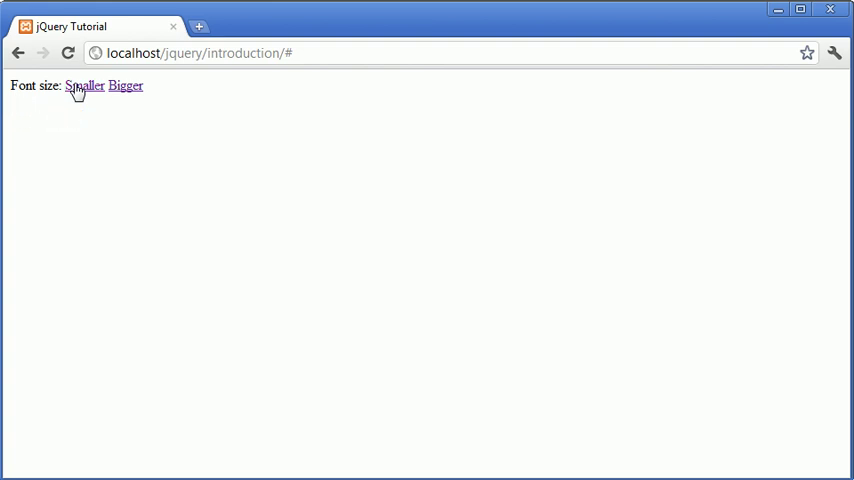
{"action": "left_click", "coordinate": [124, 86]}
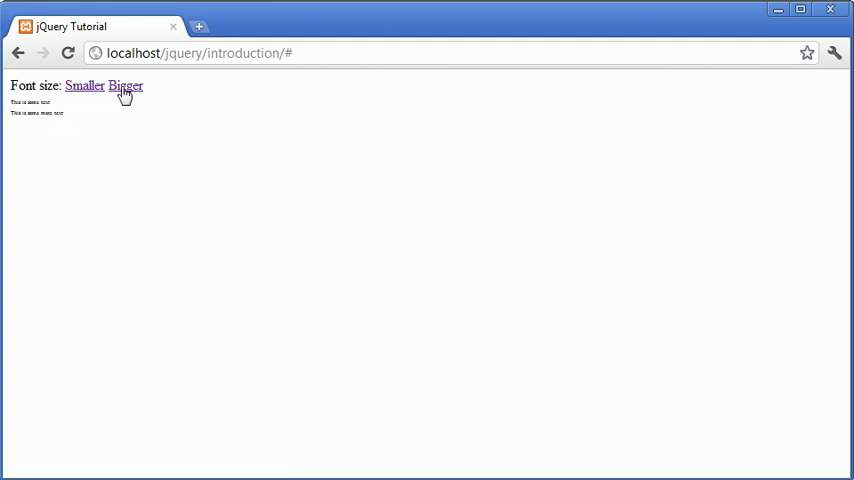
{"action": "left_click", "coordinate": [124, 84]}
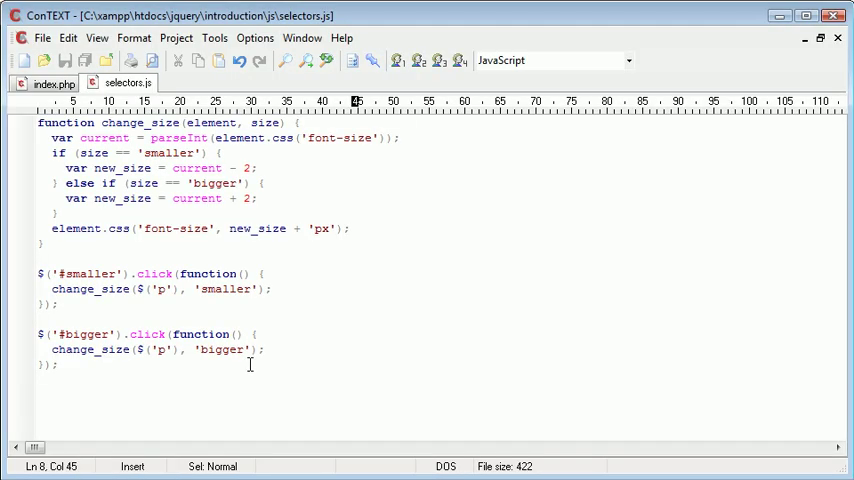
{"action": "left_click", "coordinate": [350, 228]}
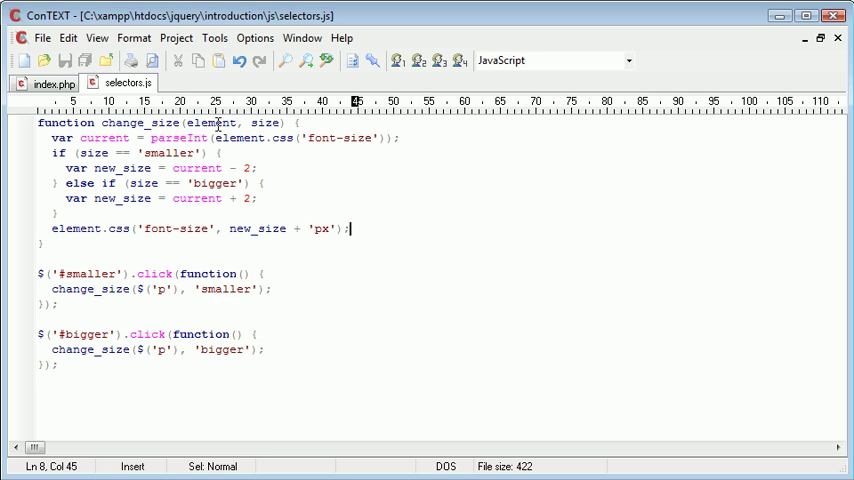